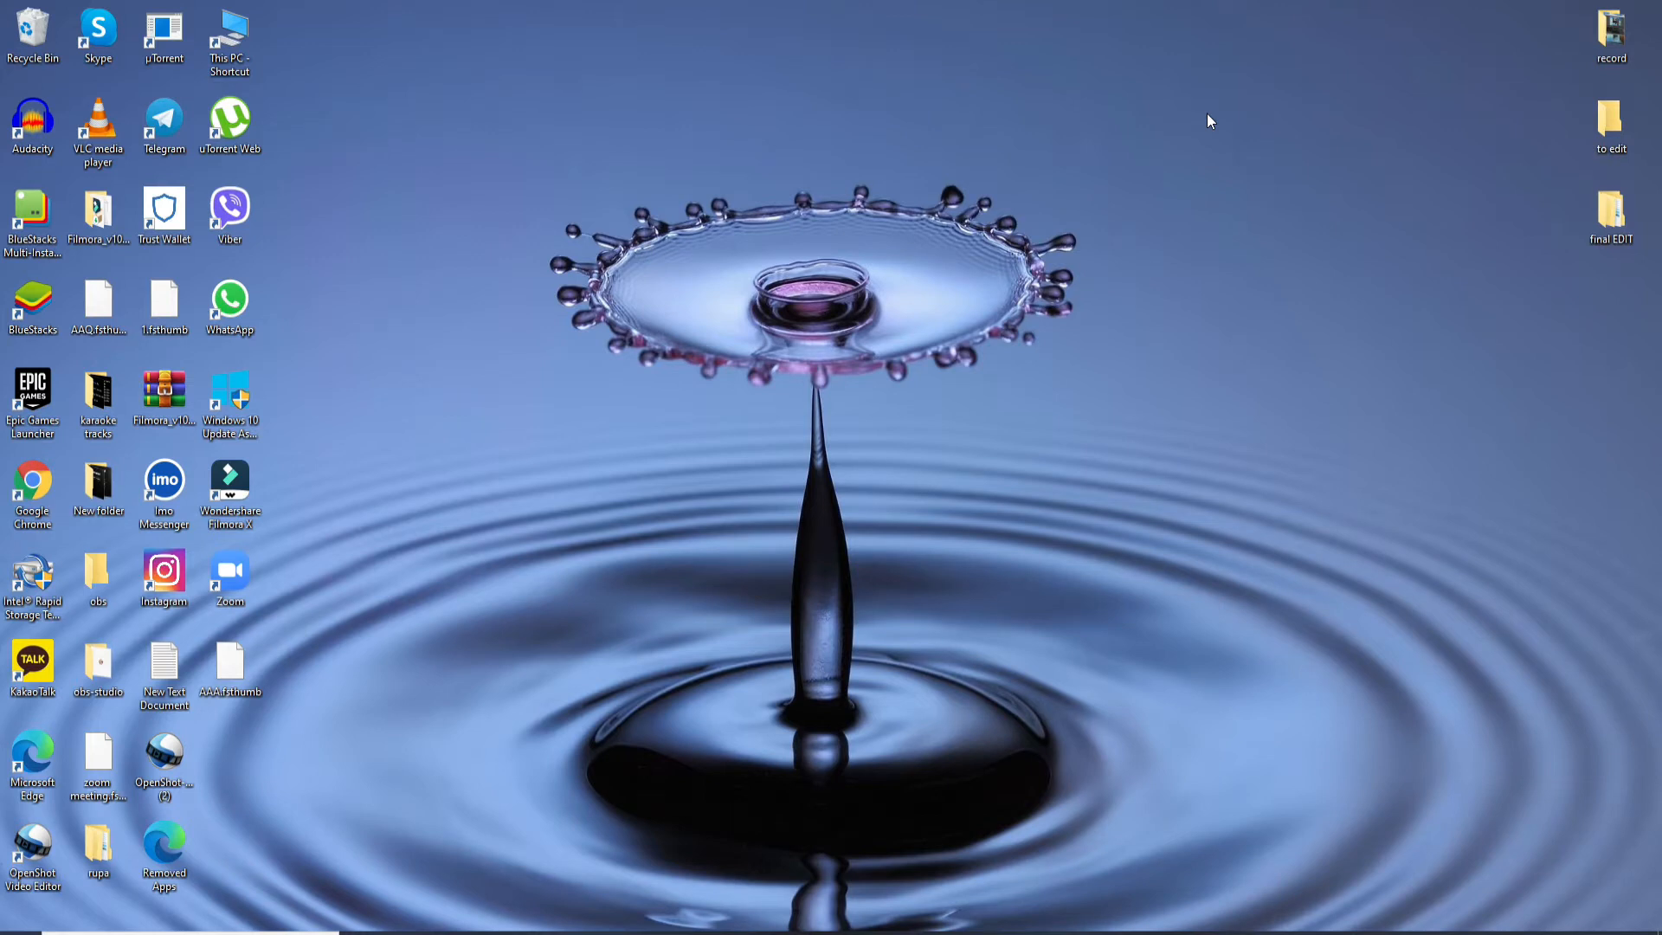
pyautogui.moveTo(542, 751)
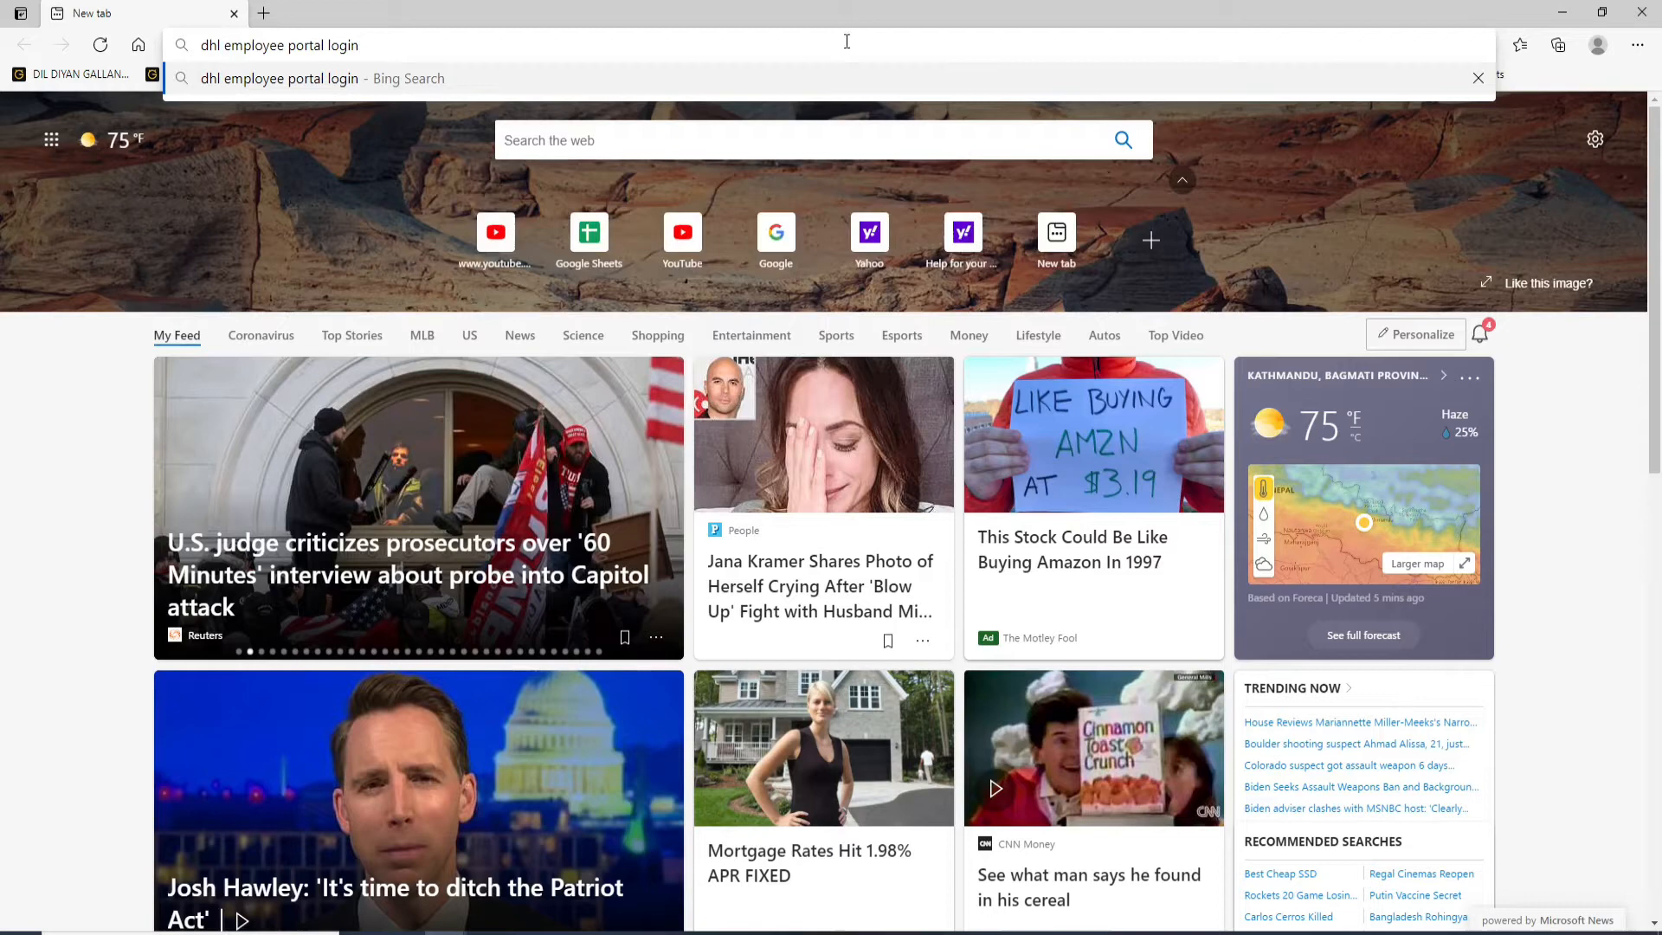
# Search Bing for 'dhl employee portal login' and open the DHL Express home page result.
pyautogui.press('Enter')
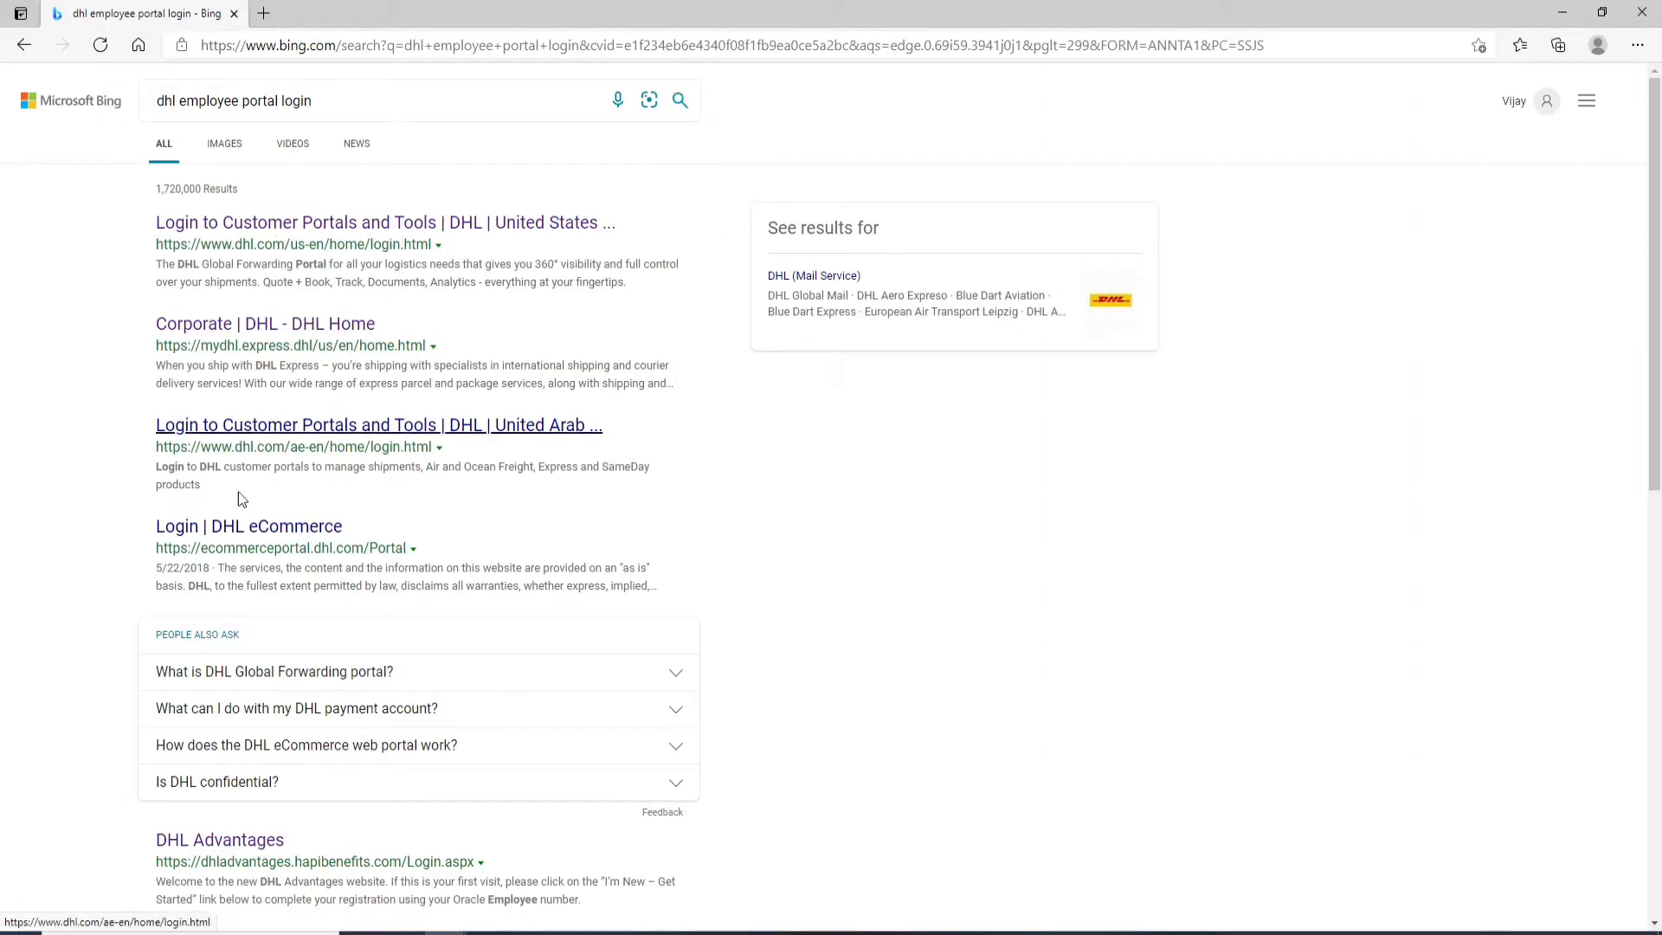
pyautogui.moveTo(246, 334)
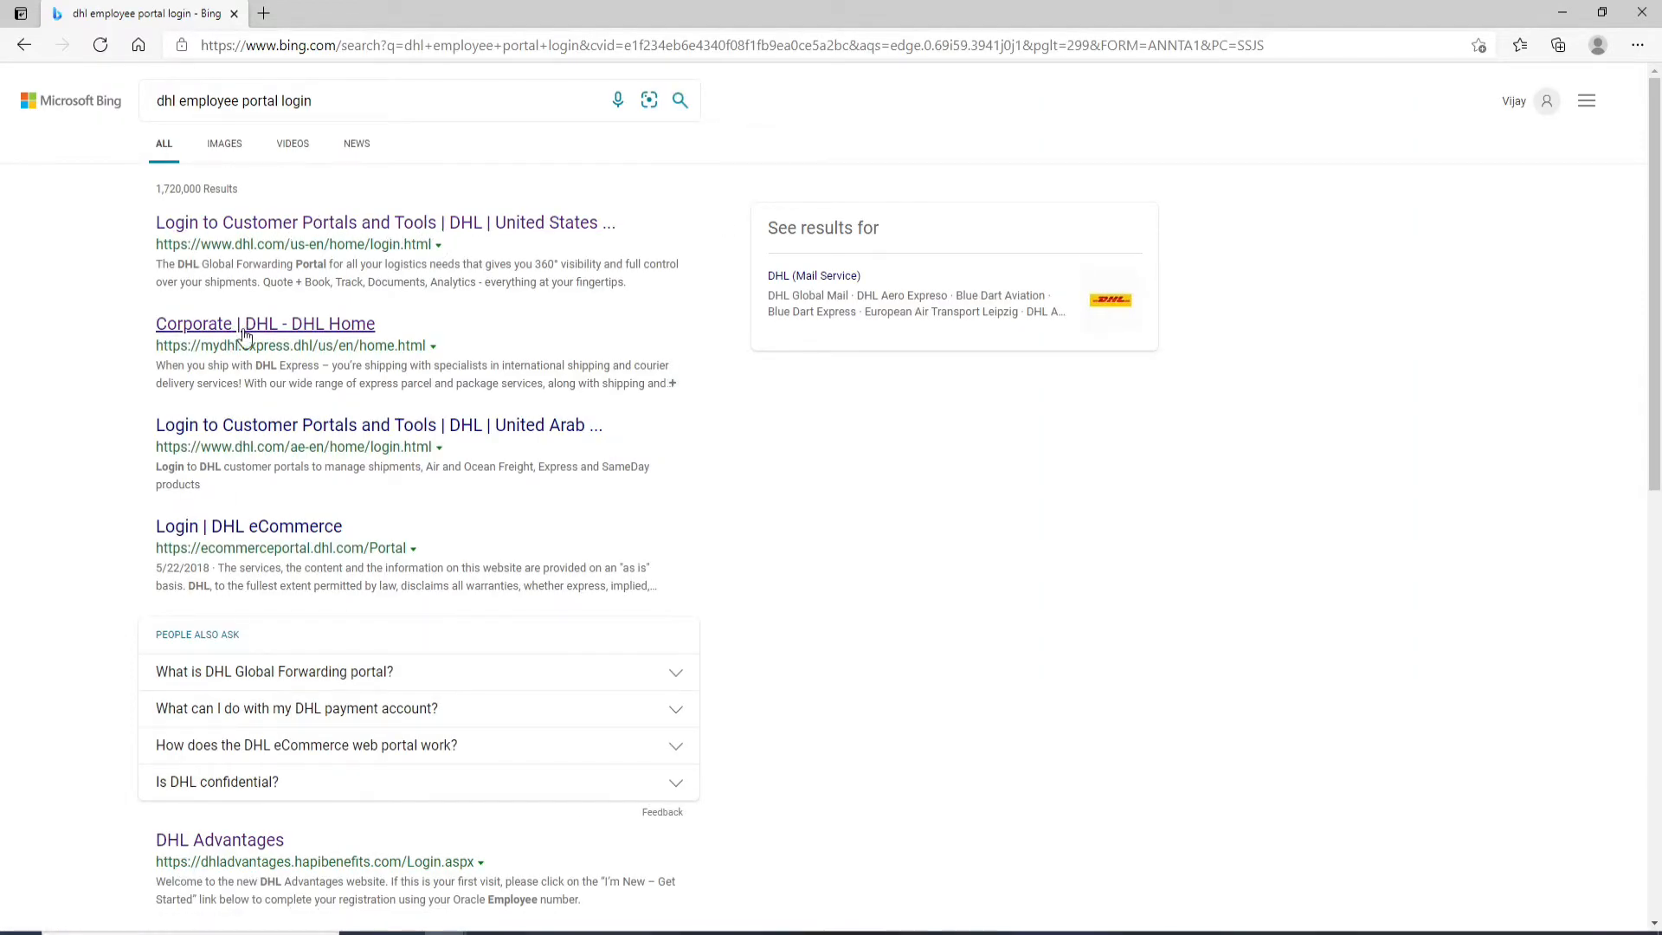
pyautogui.click(265, 324)
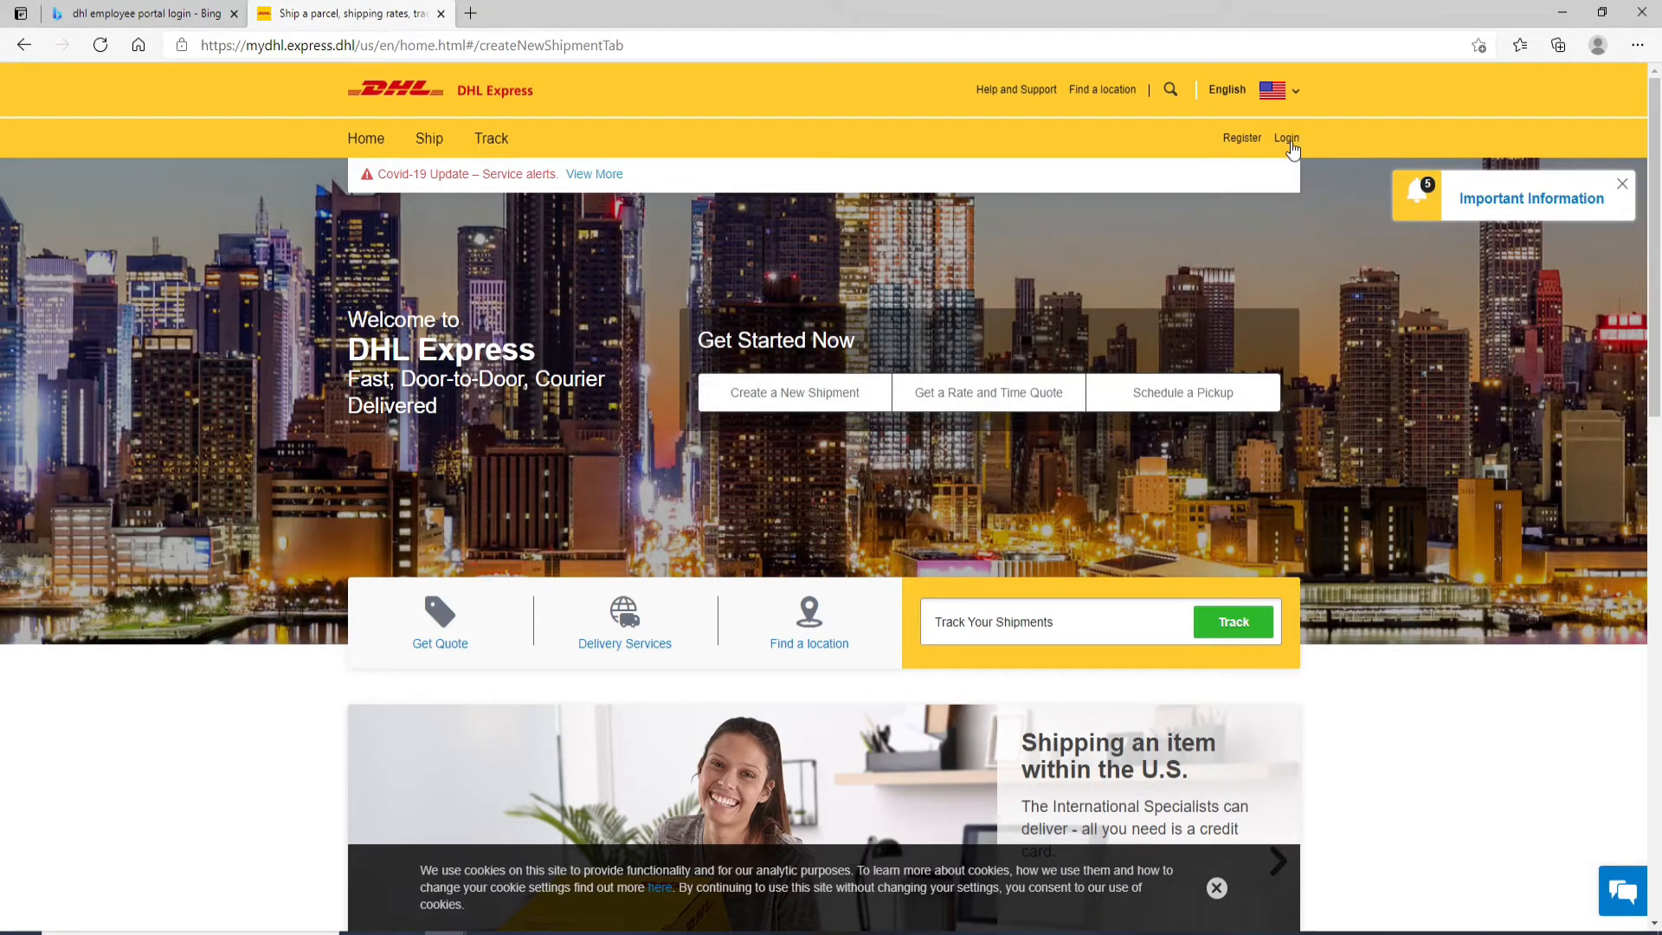
pyautogui.click(1286, 139)
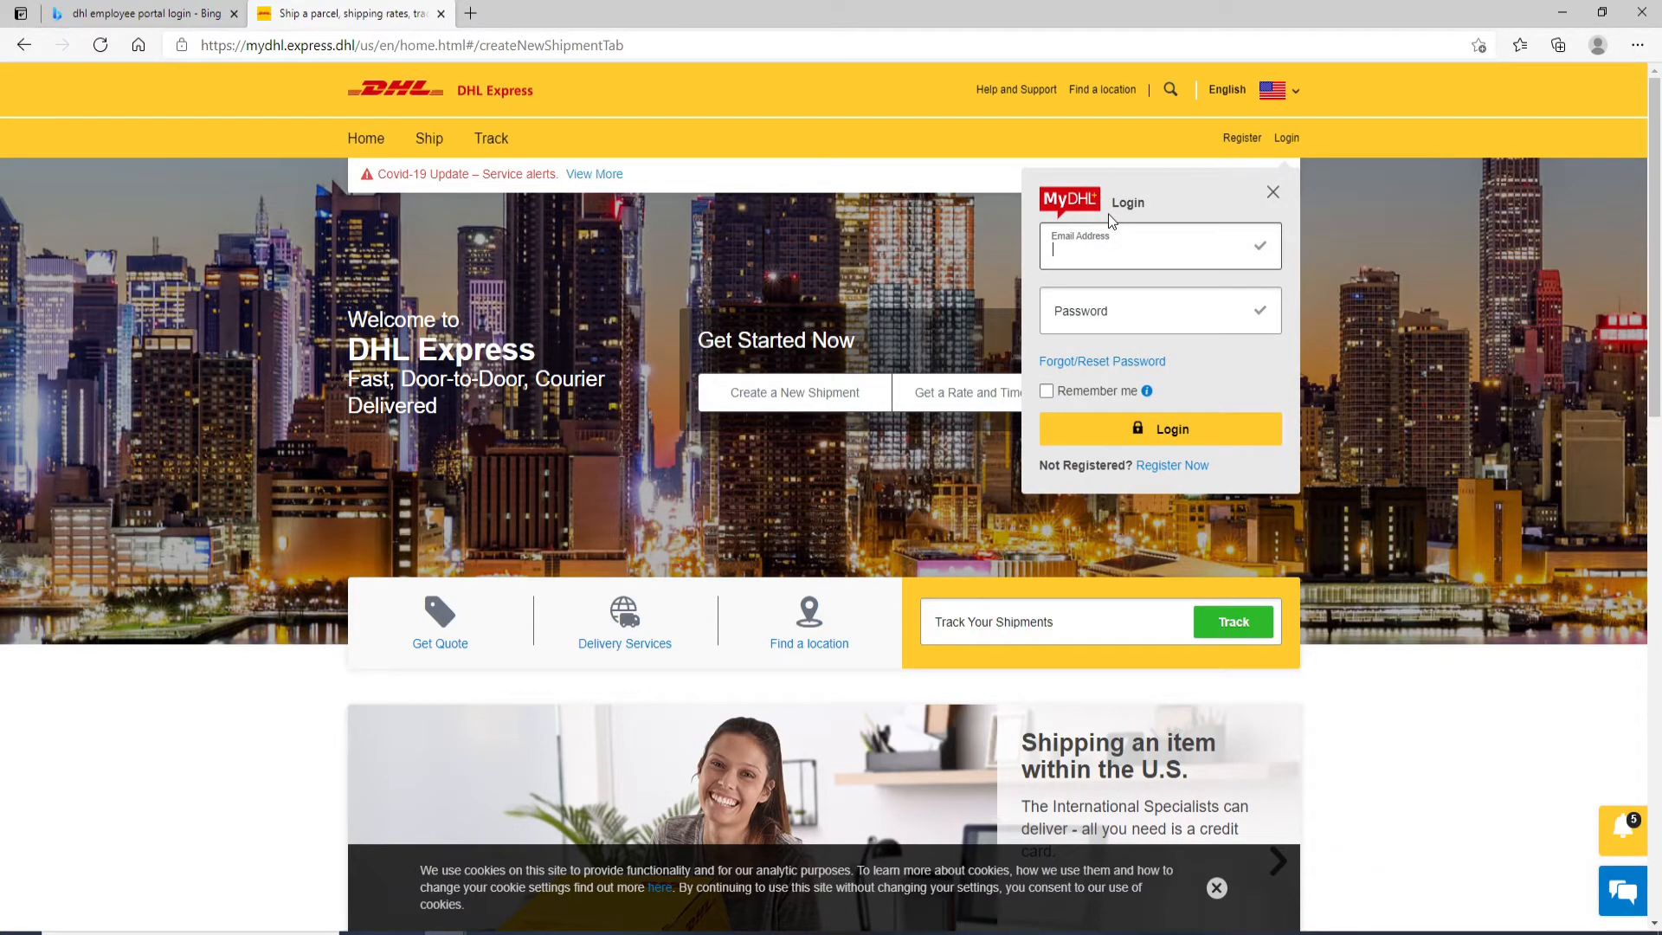
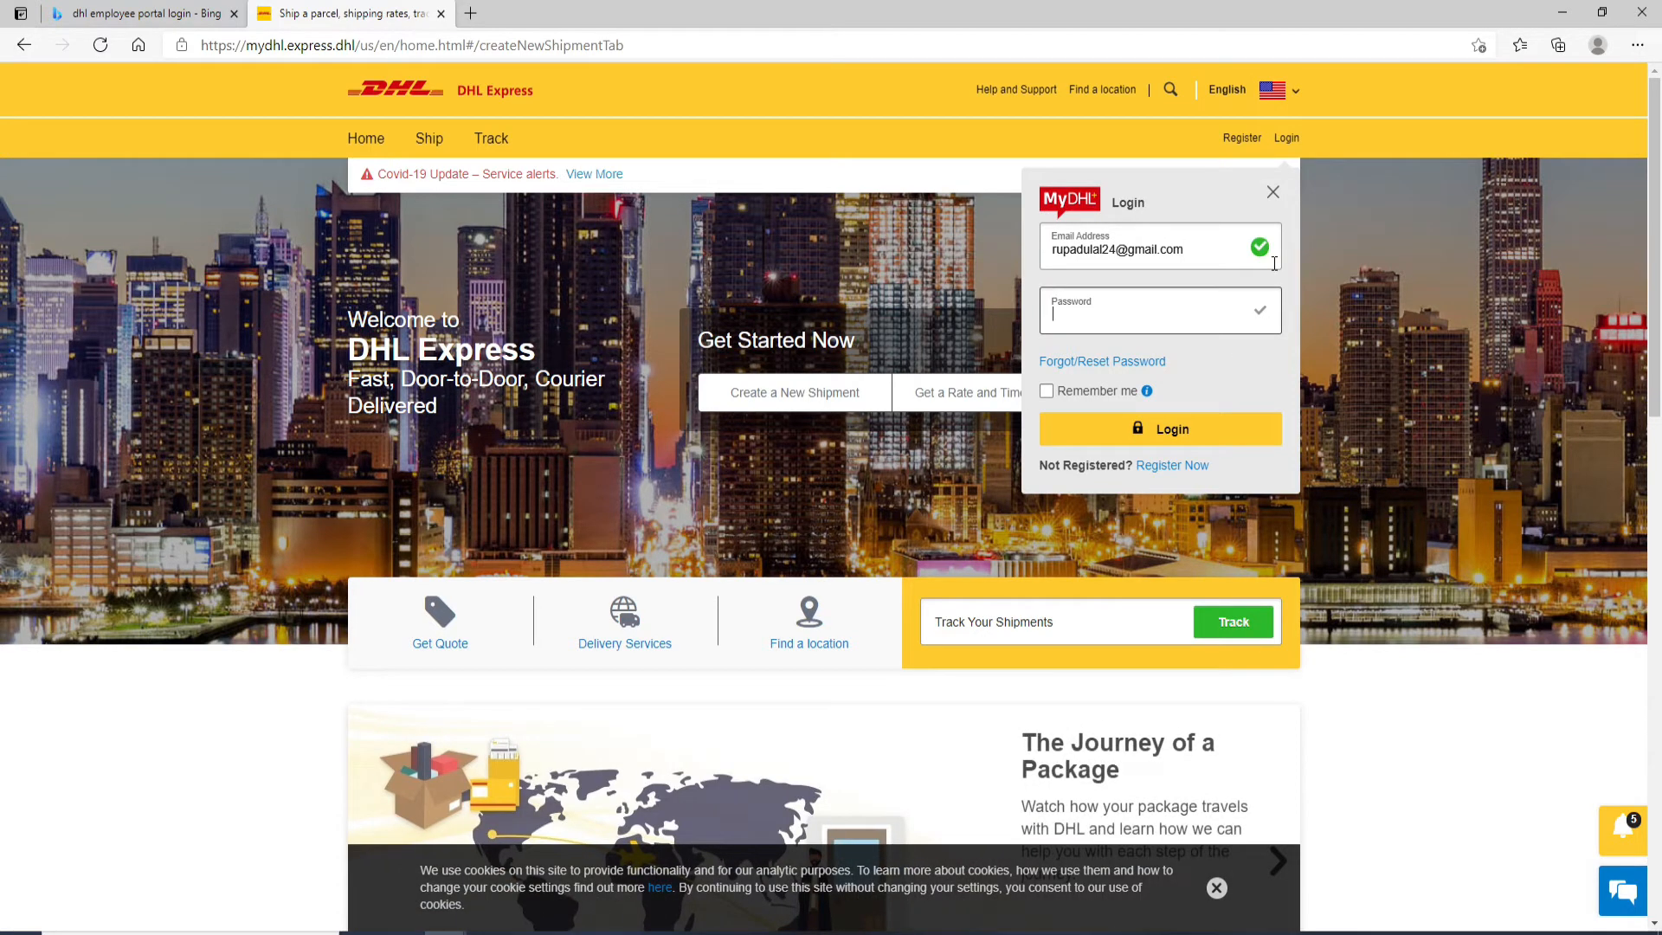
pyautogui.write('password')
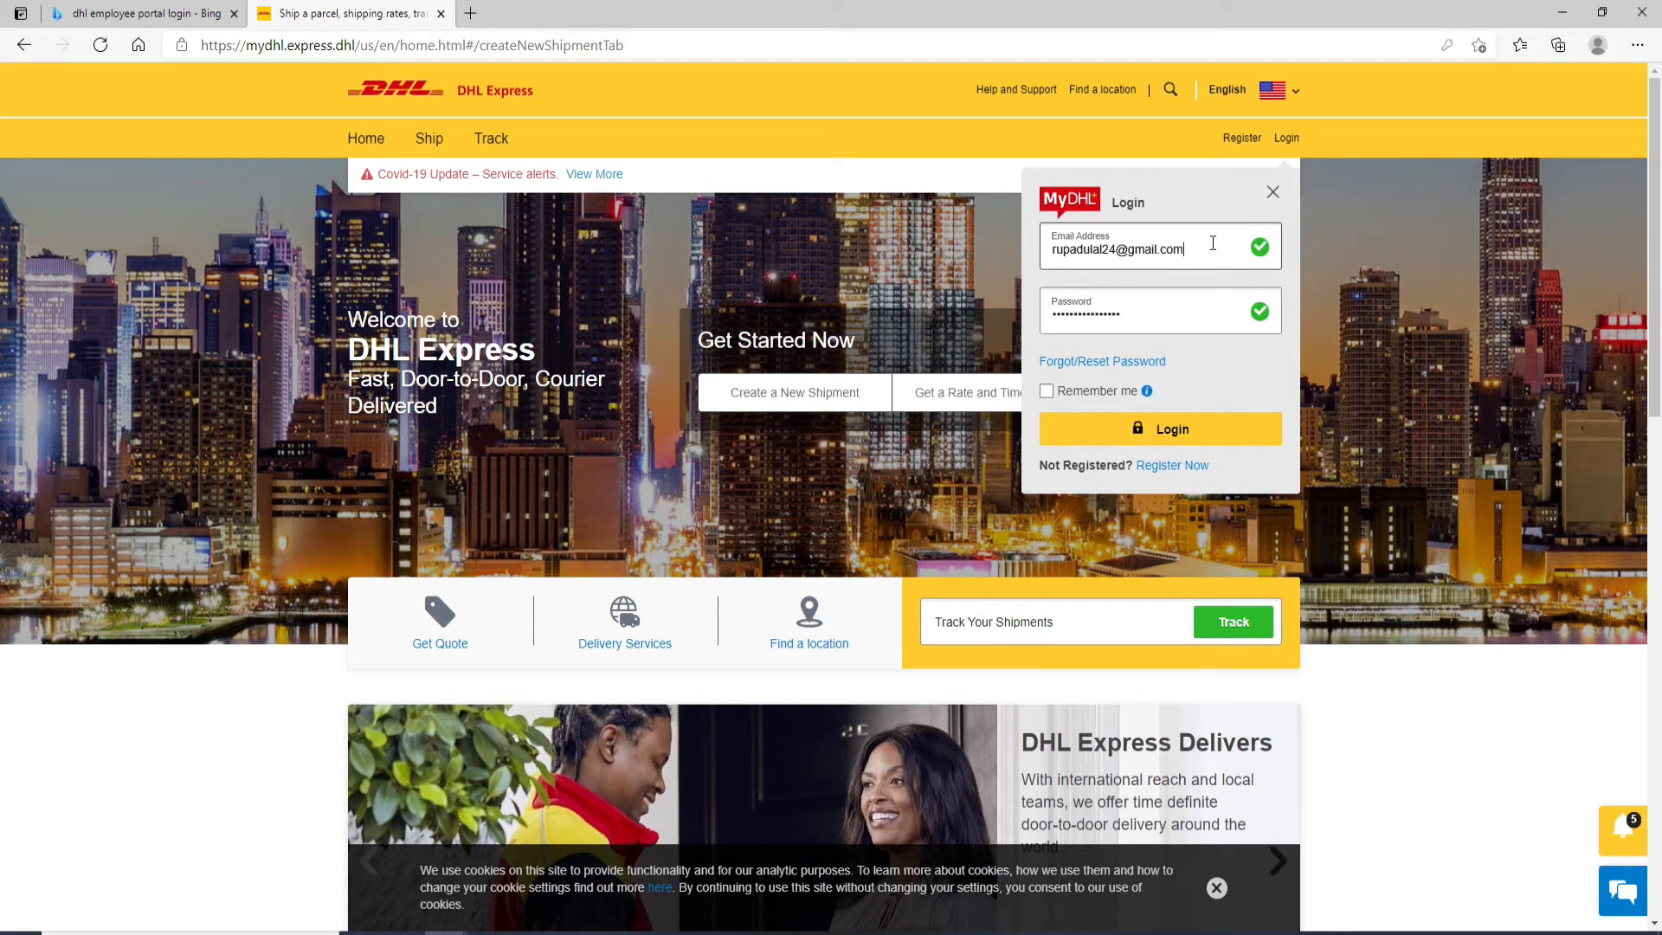
pyautogui.click(1160, 314)
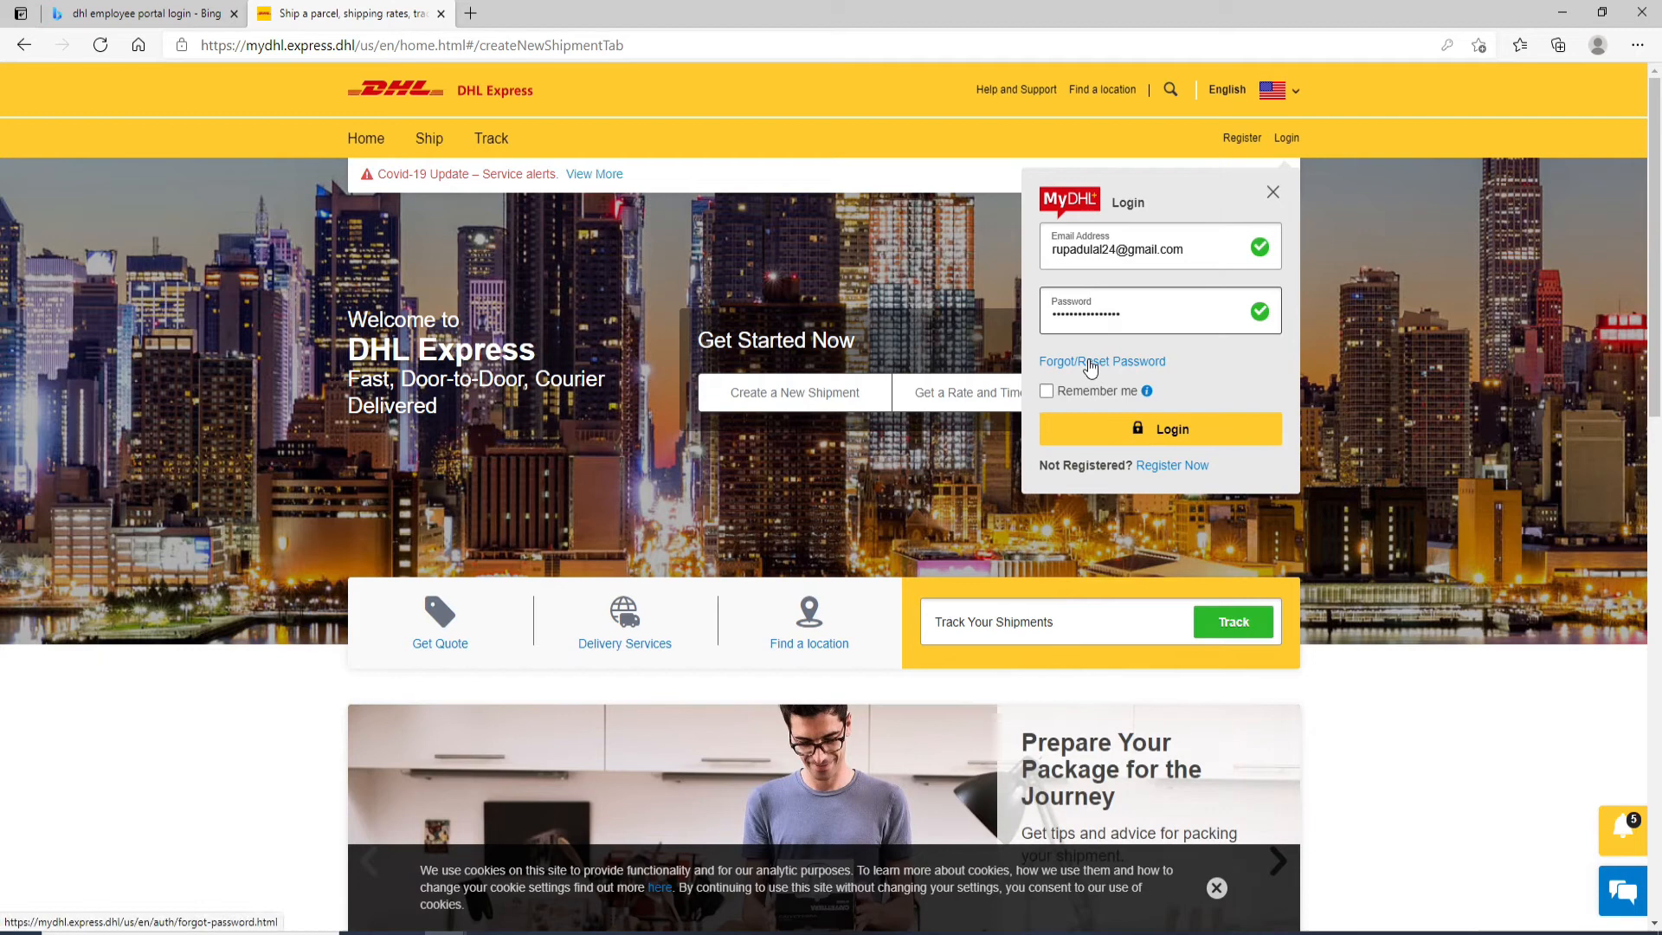
pyautogui.moveTo(1101, 365)
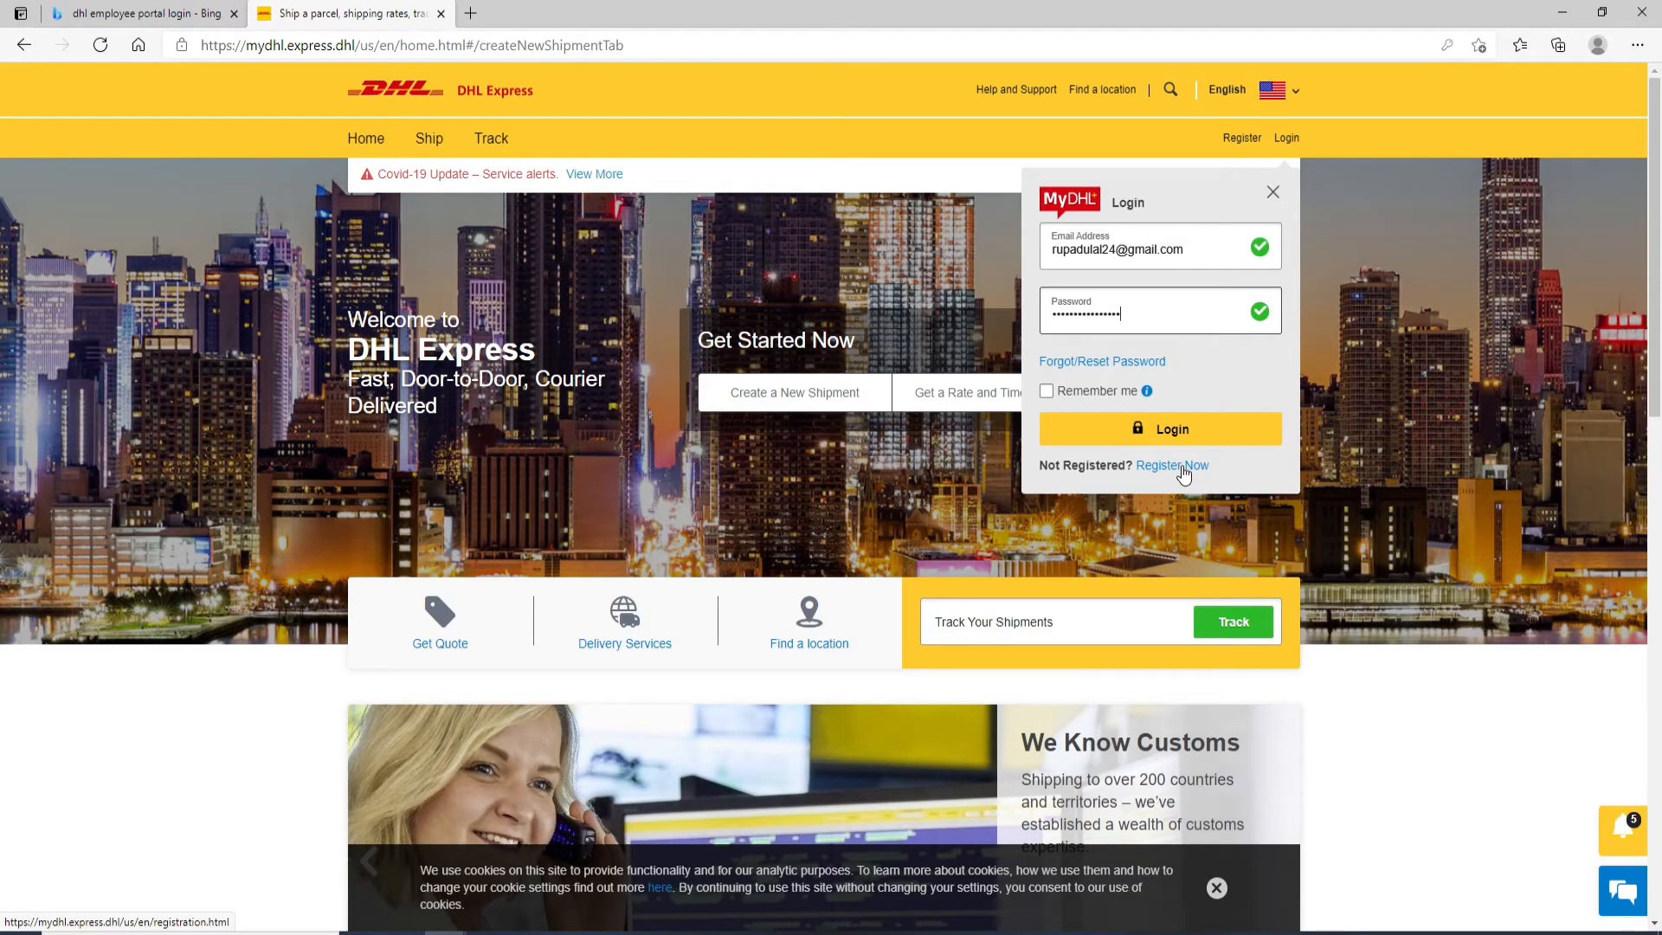
pyautogui.moveTo(1360, 267)
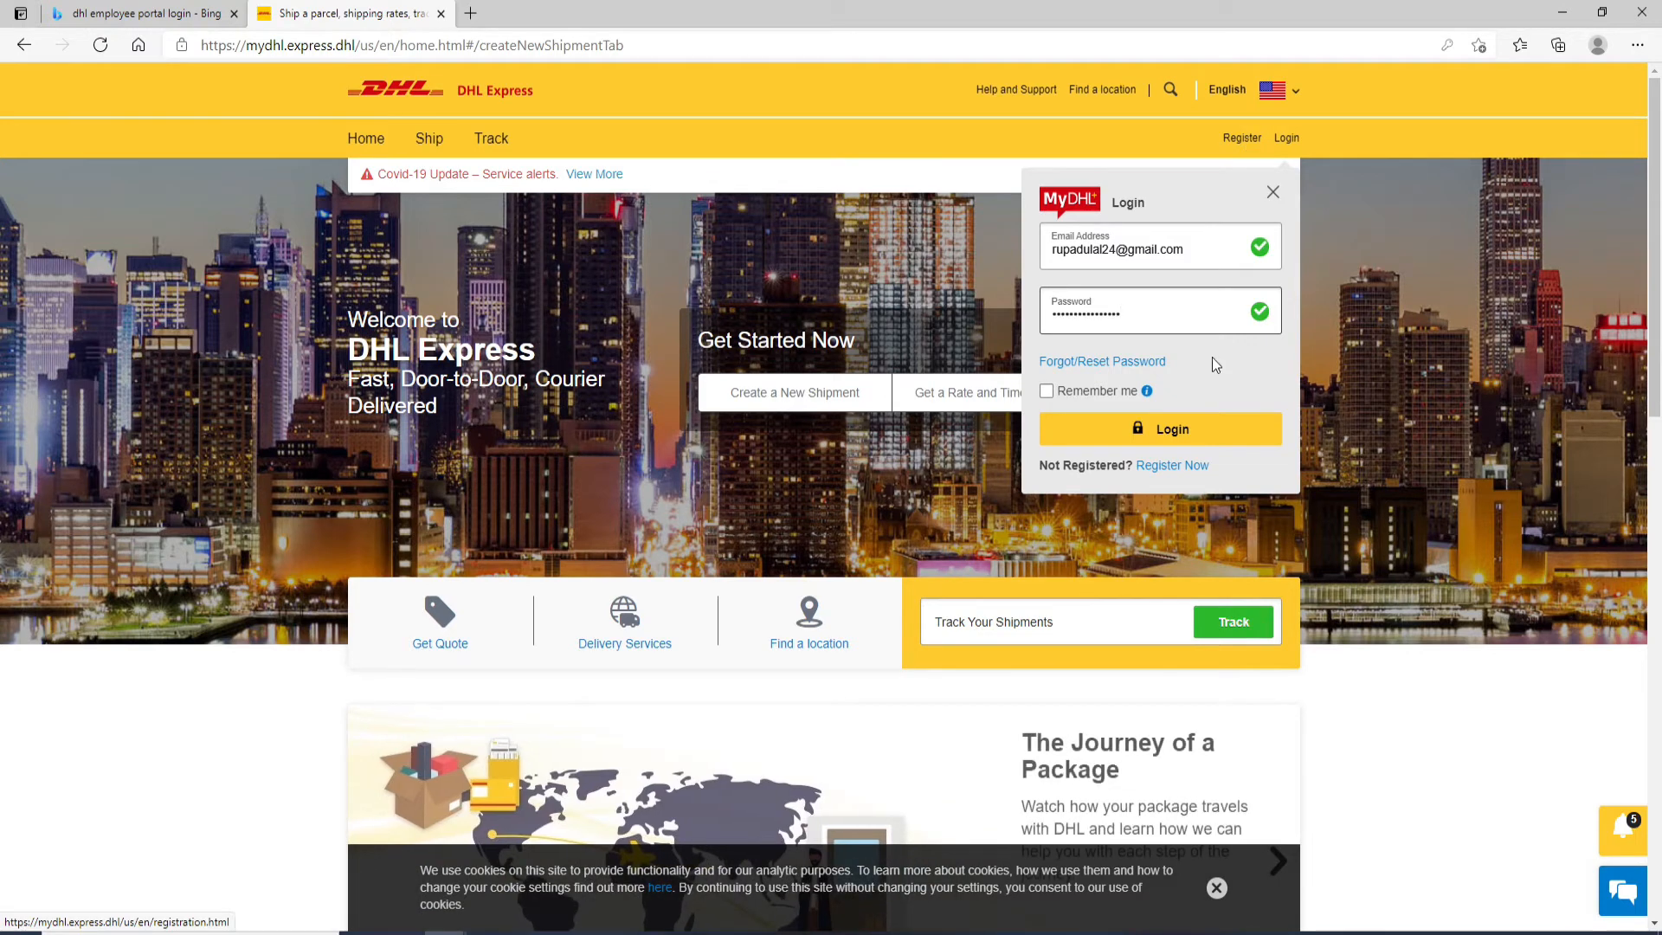
pyautogui.moveTo(1201, 385)
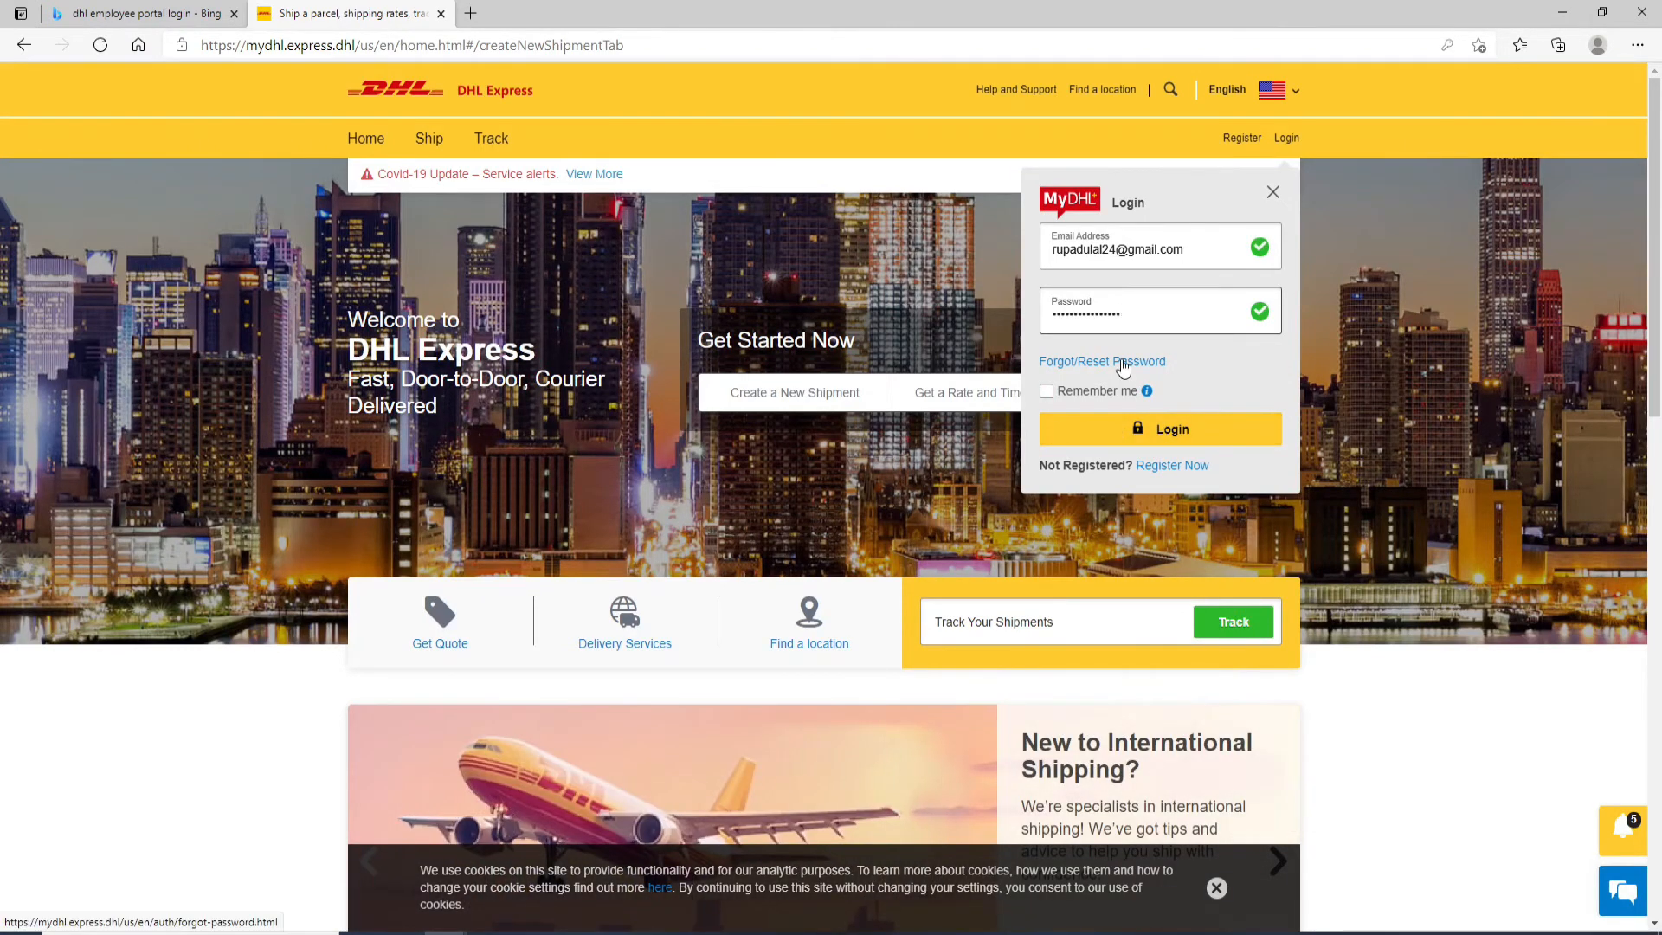
pyautogui.moveTo(1066, 398)
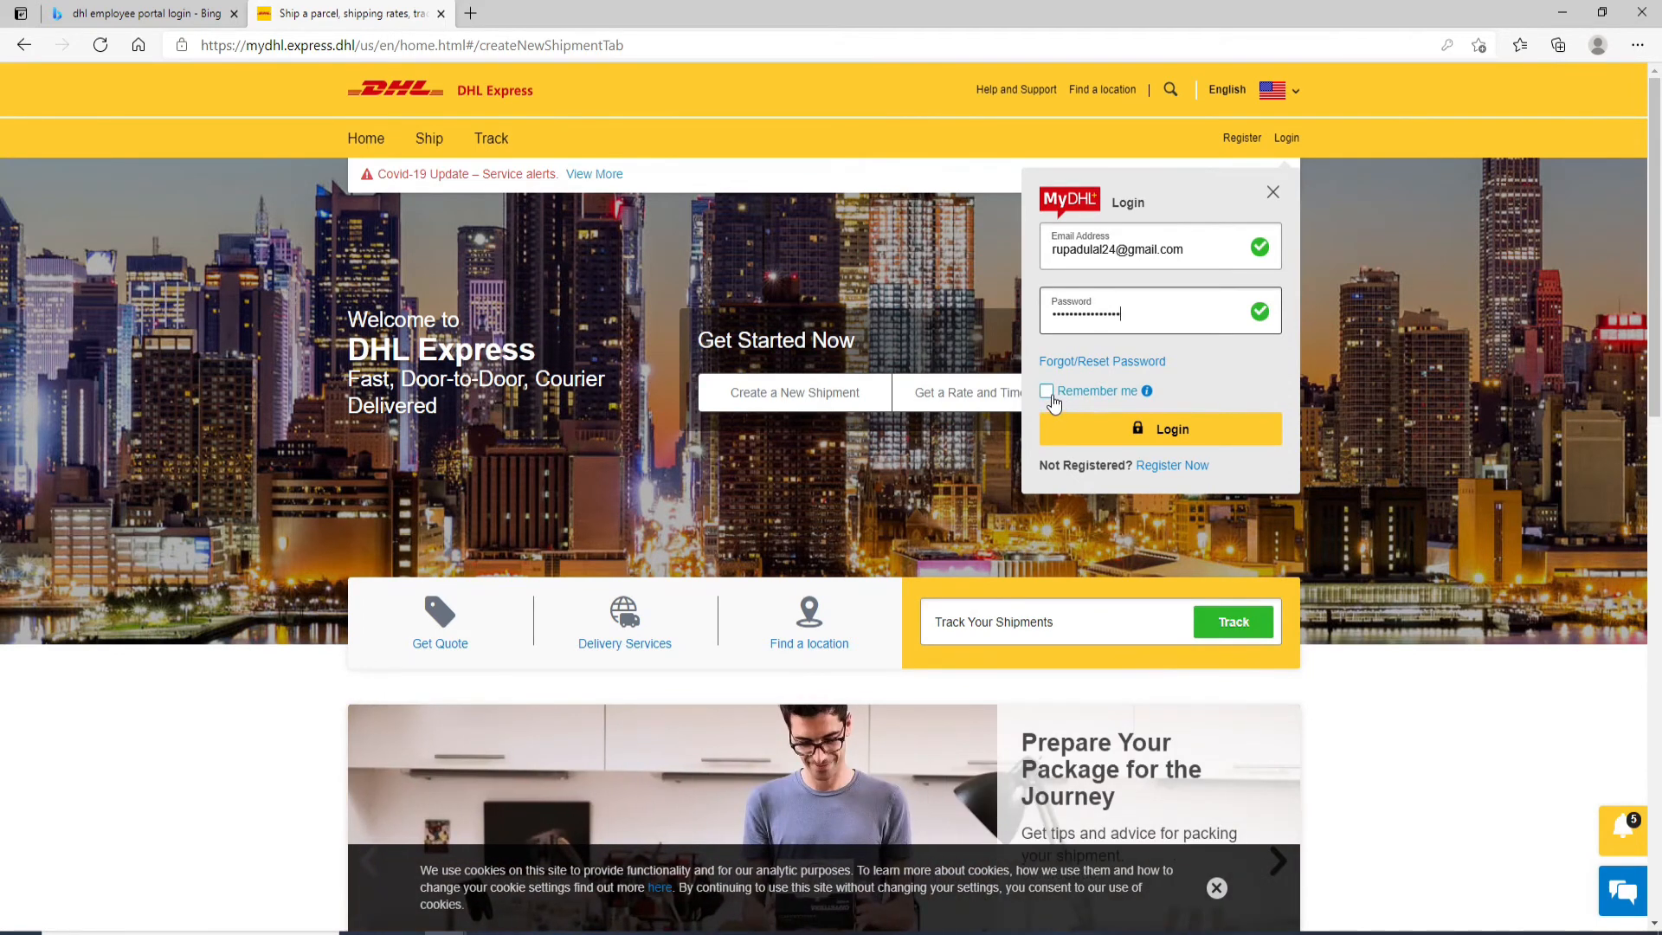
# Turn on Remember me in the MyDHL login panel.
pyautogui.click(1047, 391)
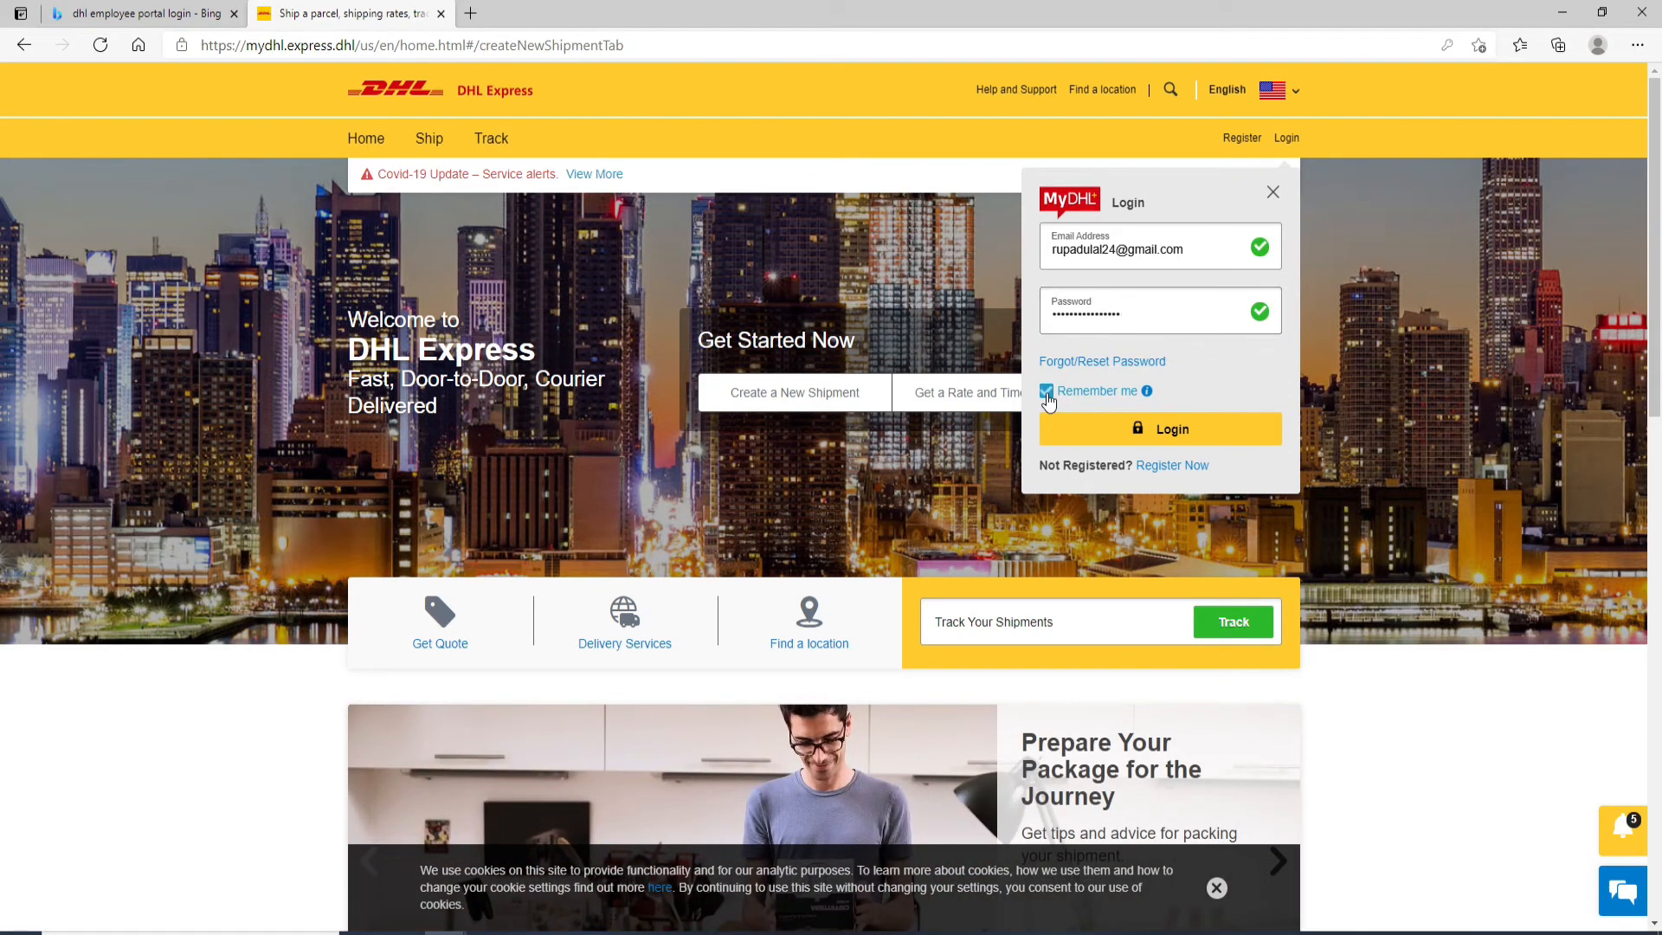